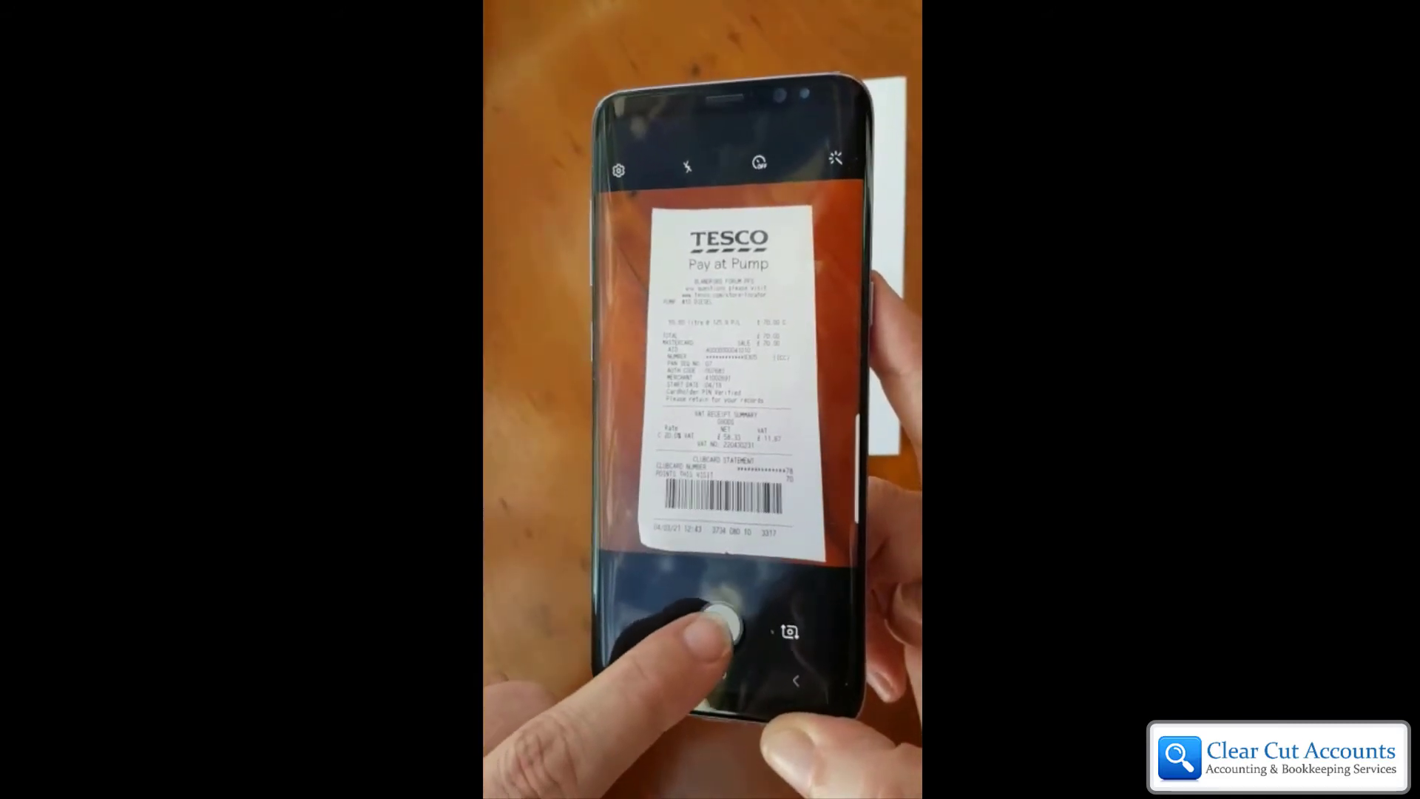
- Photograph the Tesco Pay at Pump fuel receipt with the in-app camera
click(721, 631)
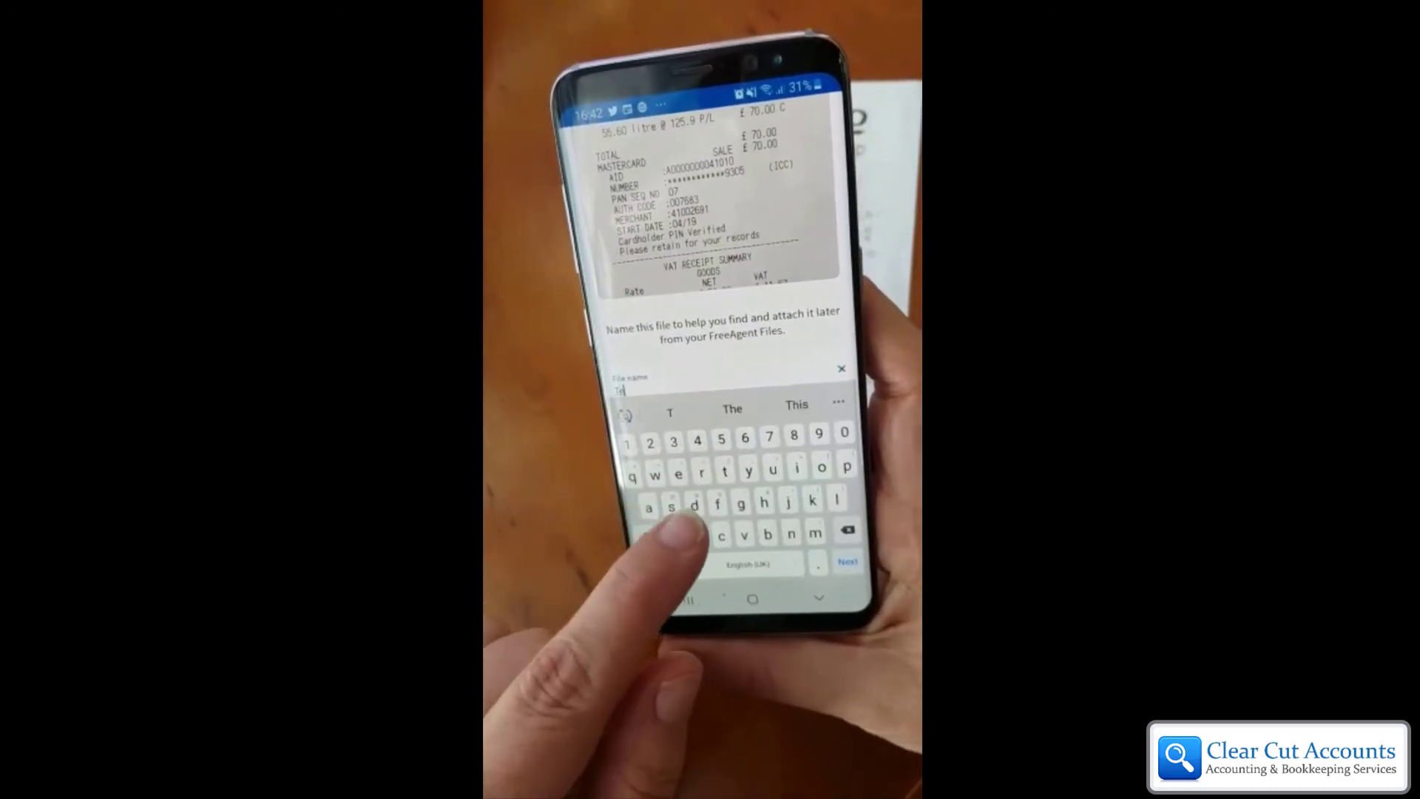
- Name the receipt photo 'Tesco 11 mar 2021 70.00' and mark it private
text(Tesco 11 mar 2021 70.00)
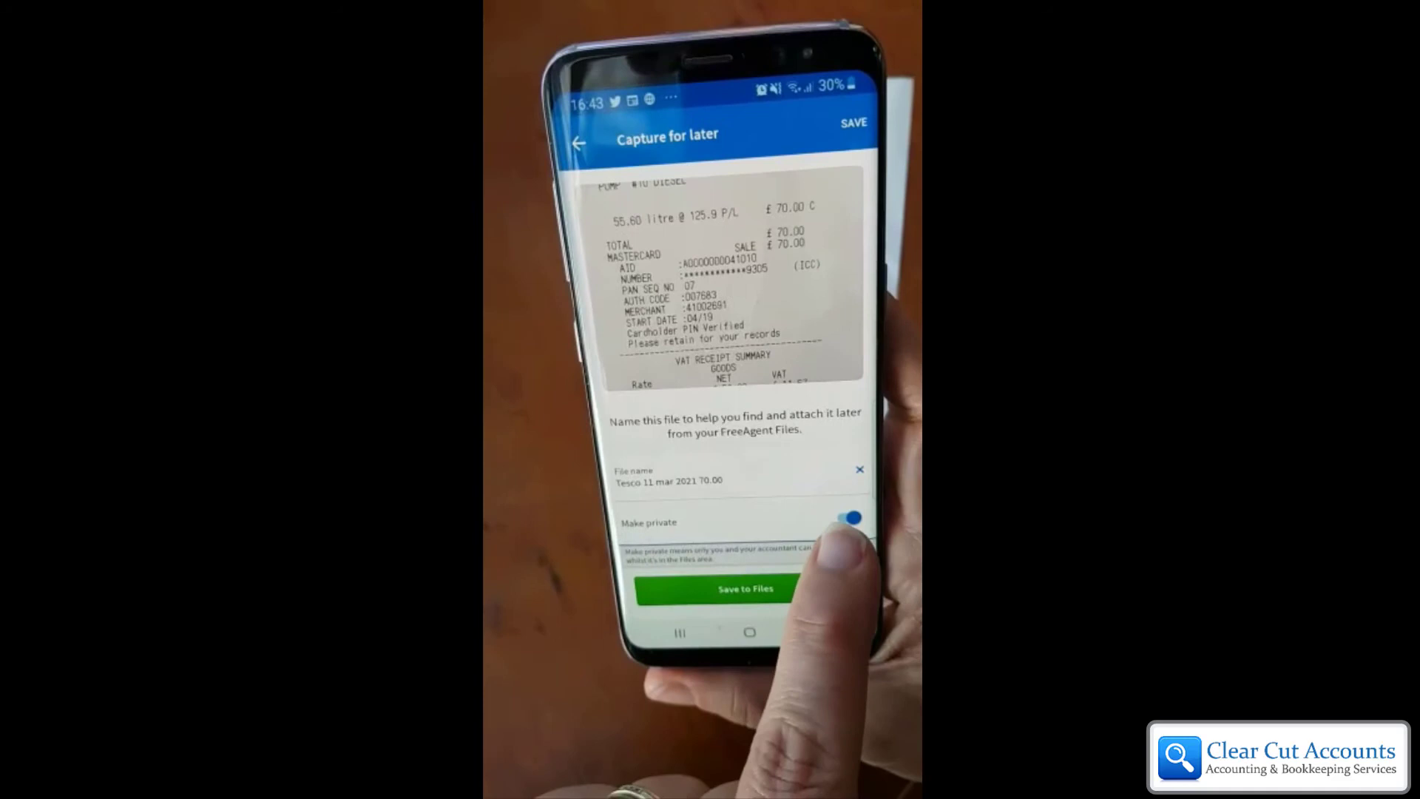
- Save the Tesco receipt photo to Files from the mobile app
click(852, 517)
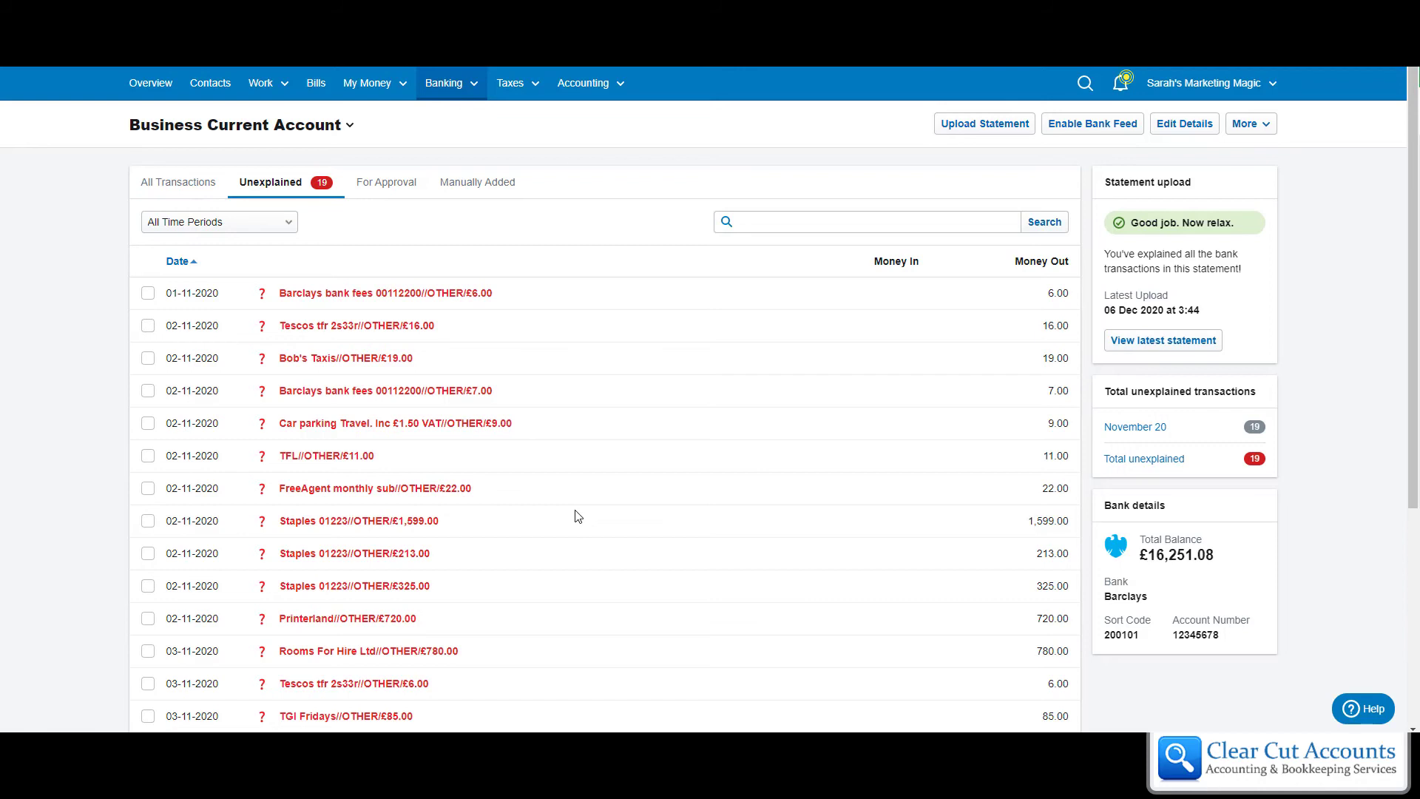
mouse_move(599, 530)
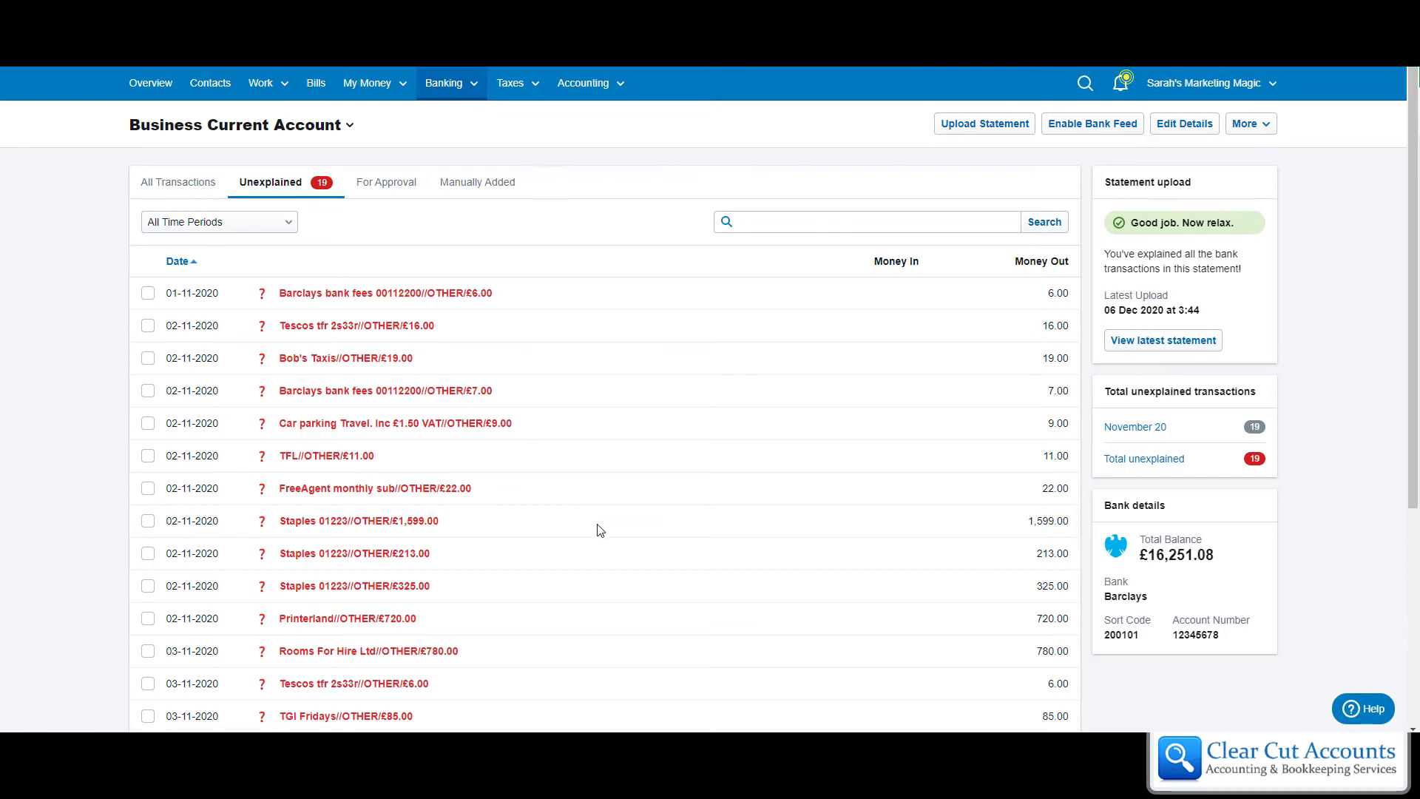
mouse_move(312, 331)
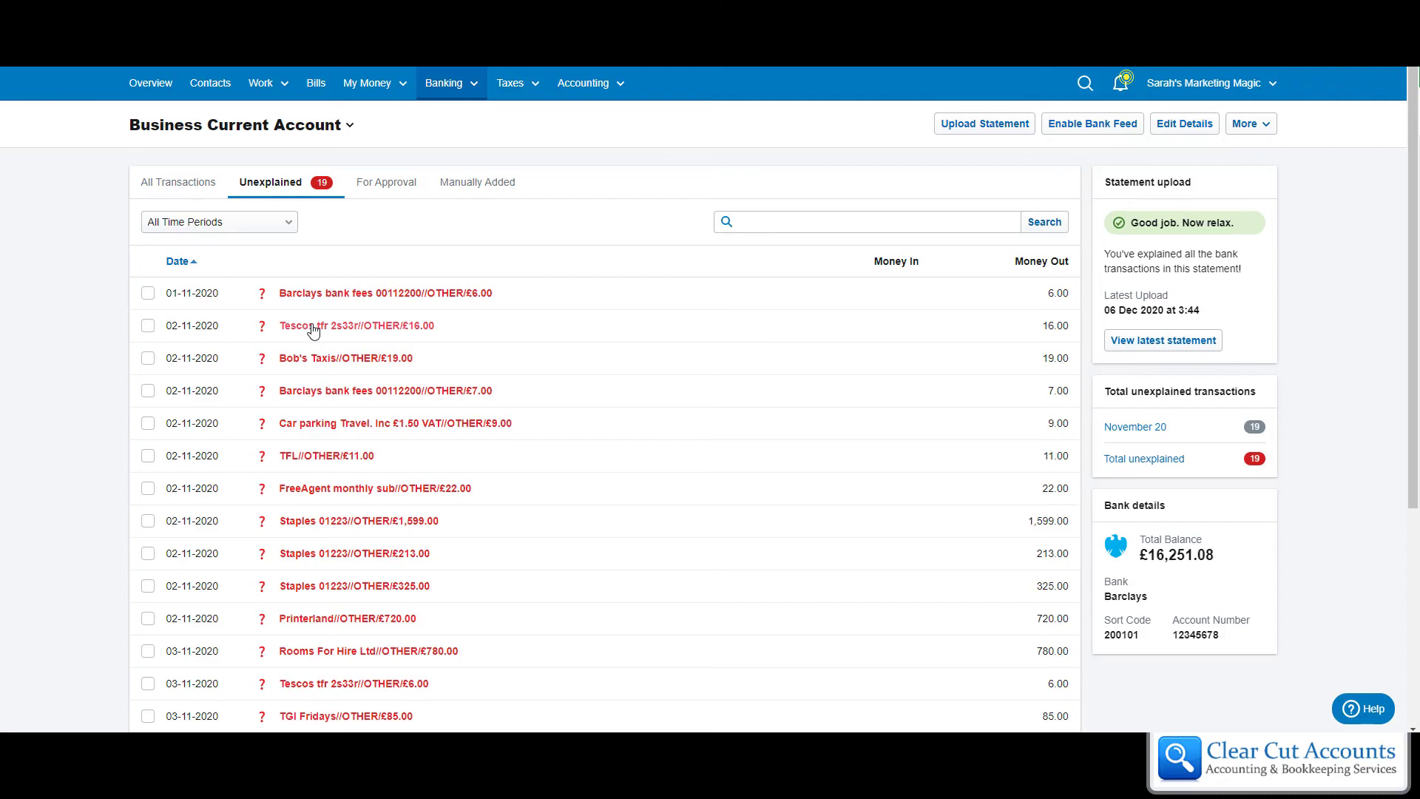
- Open the Tescos £16.00 payment from 02-11-2020 and choose an attachment from saved files
click(354, 325)
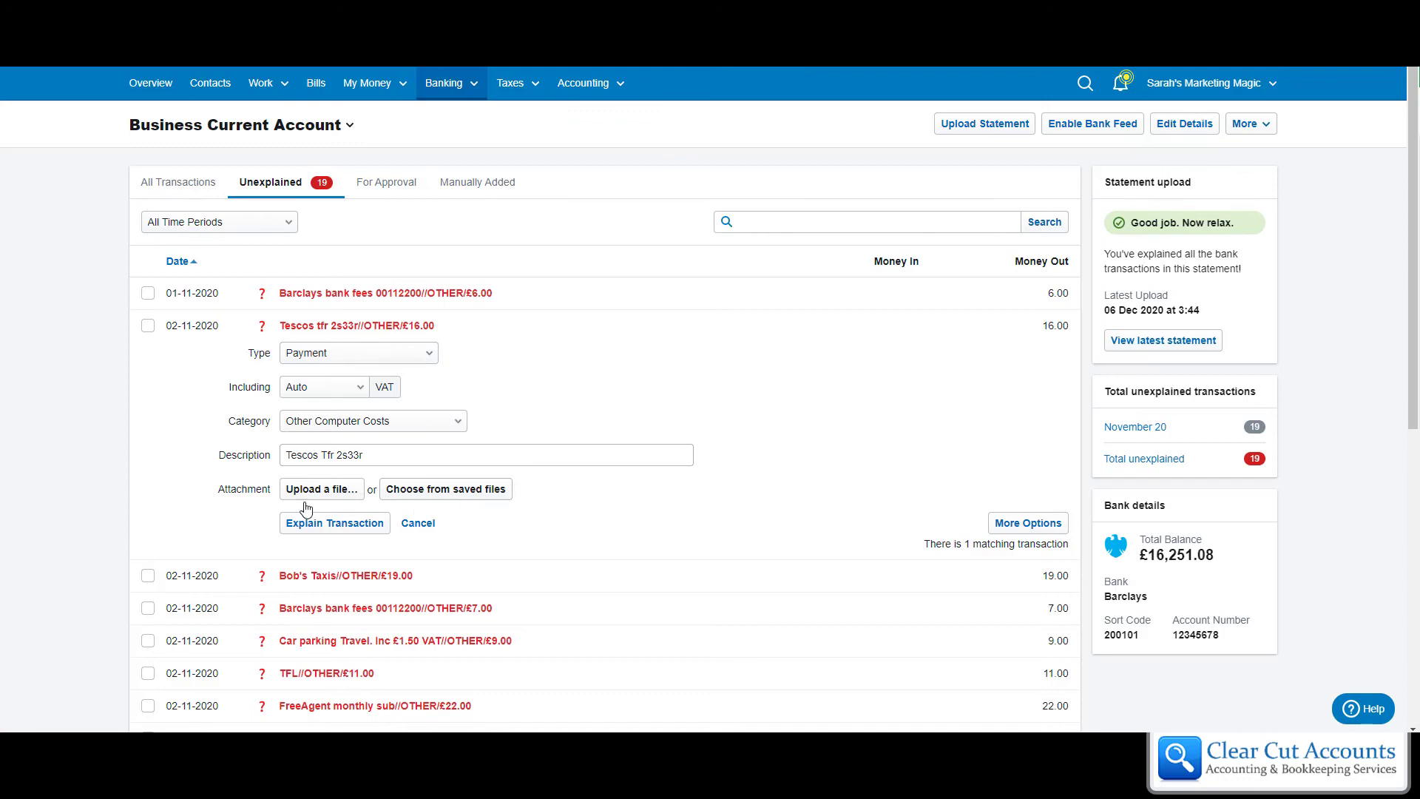
mouse_move(451, 503)
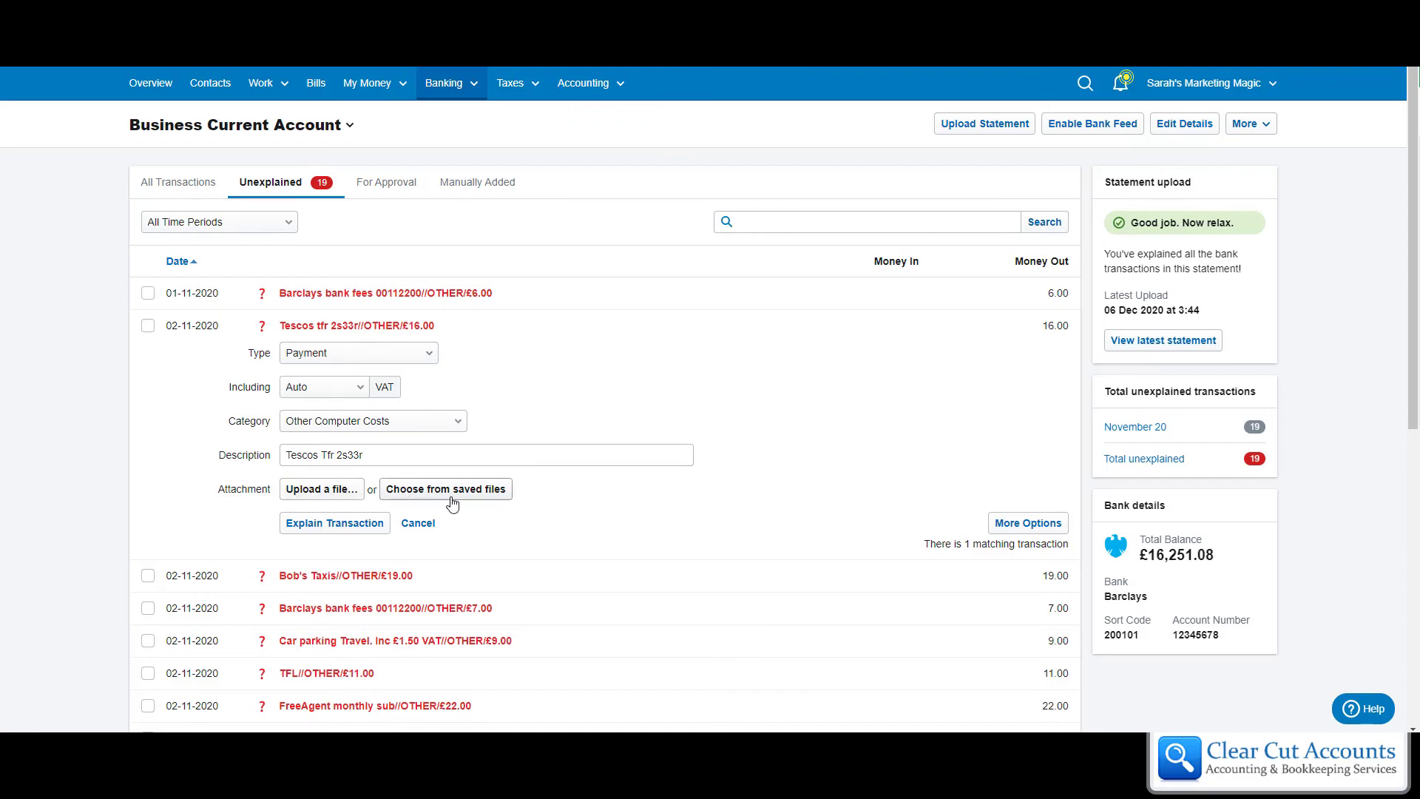
click(446, 489)
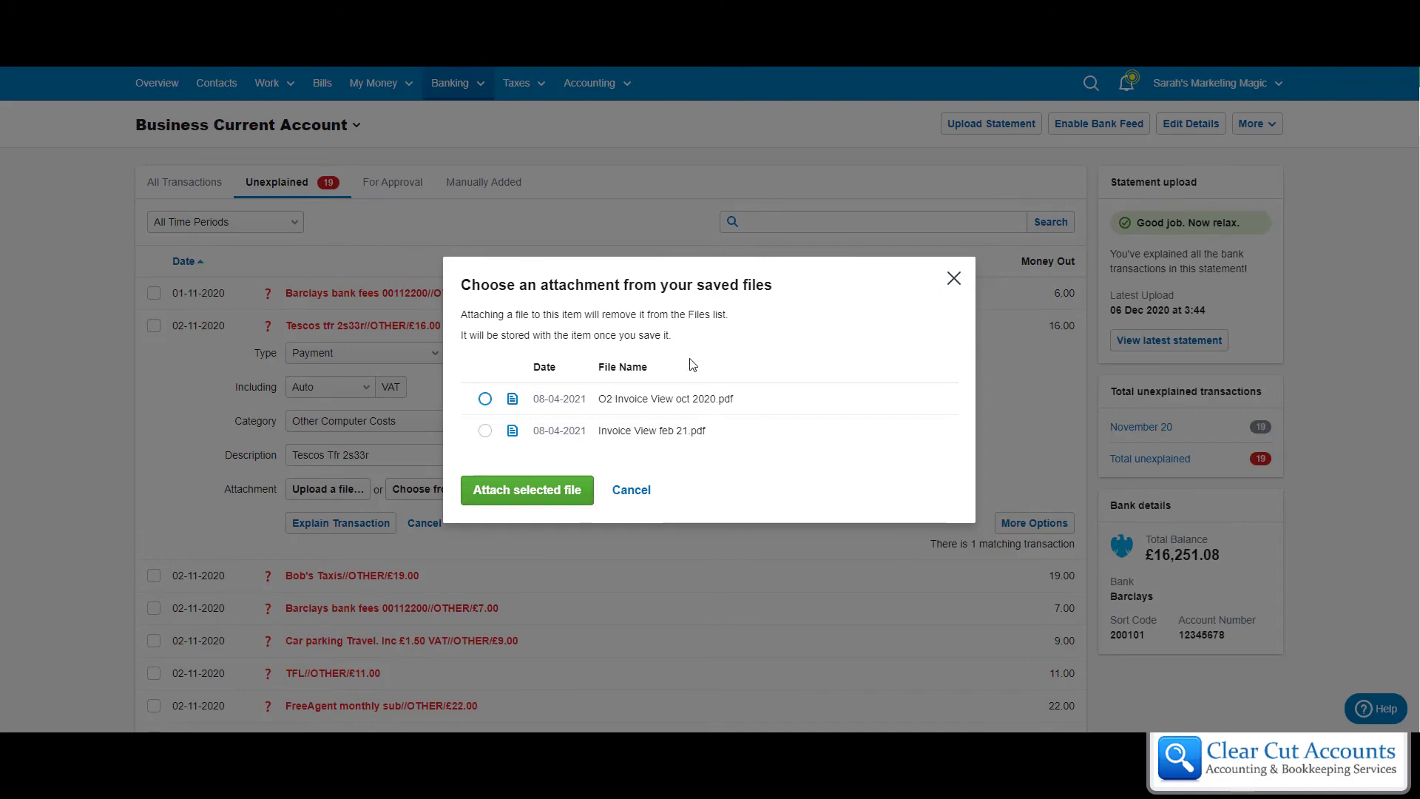
mouse_move(706, 463)
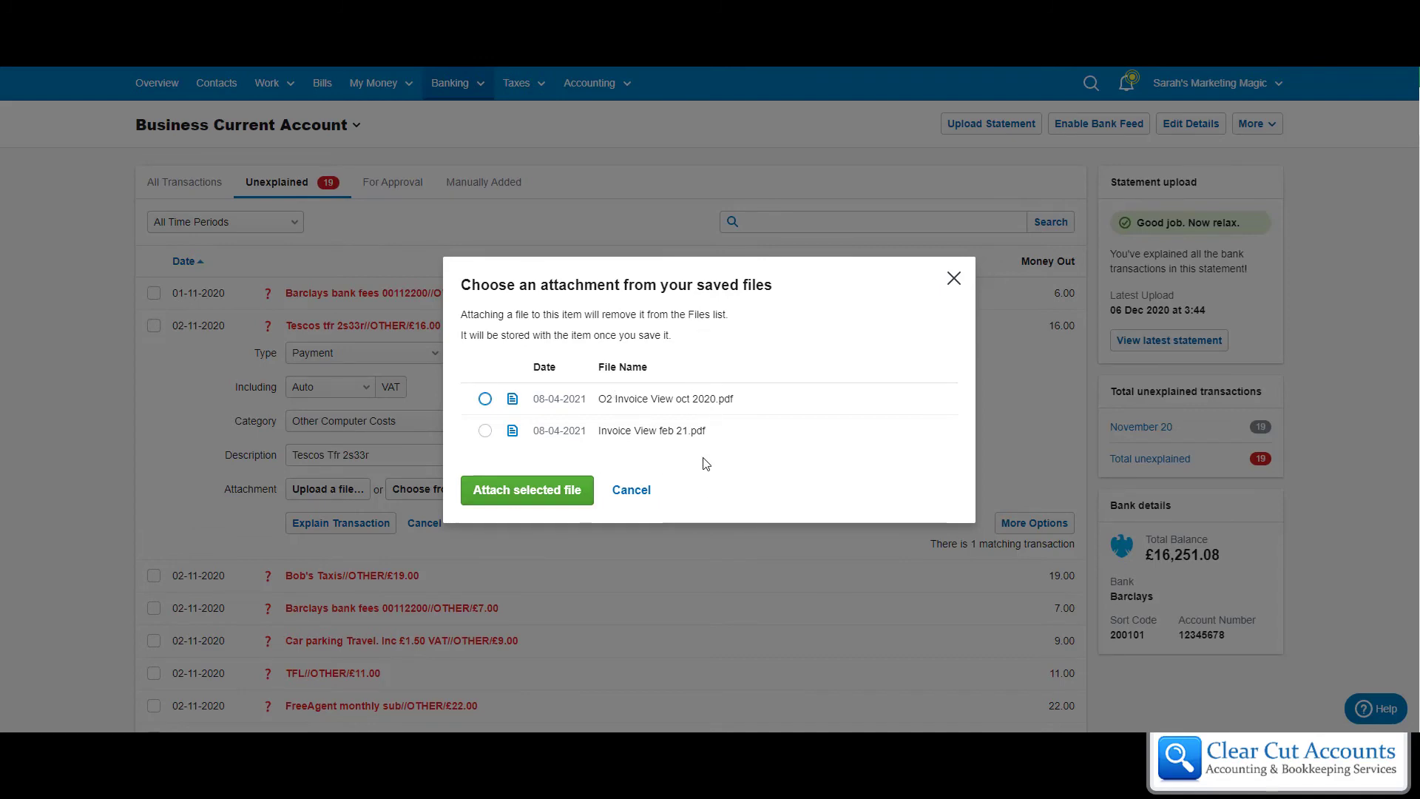
- Attach 'O2 Invoice View oct 2020.pdf' from saved files to the Tescos payment
click(484, 399)
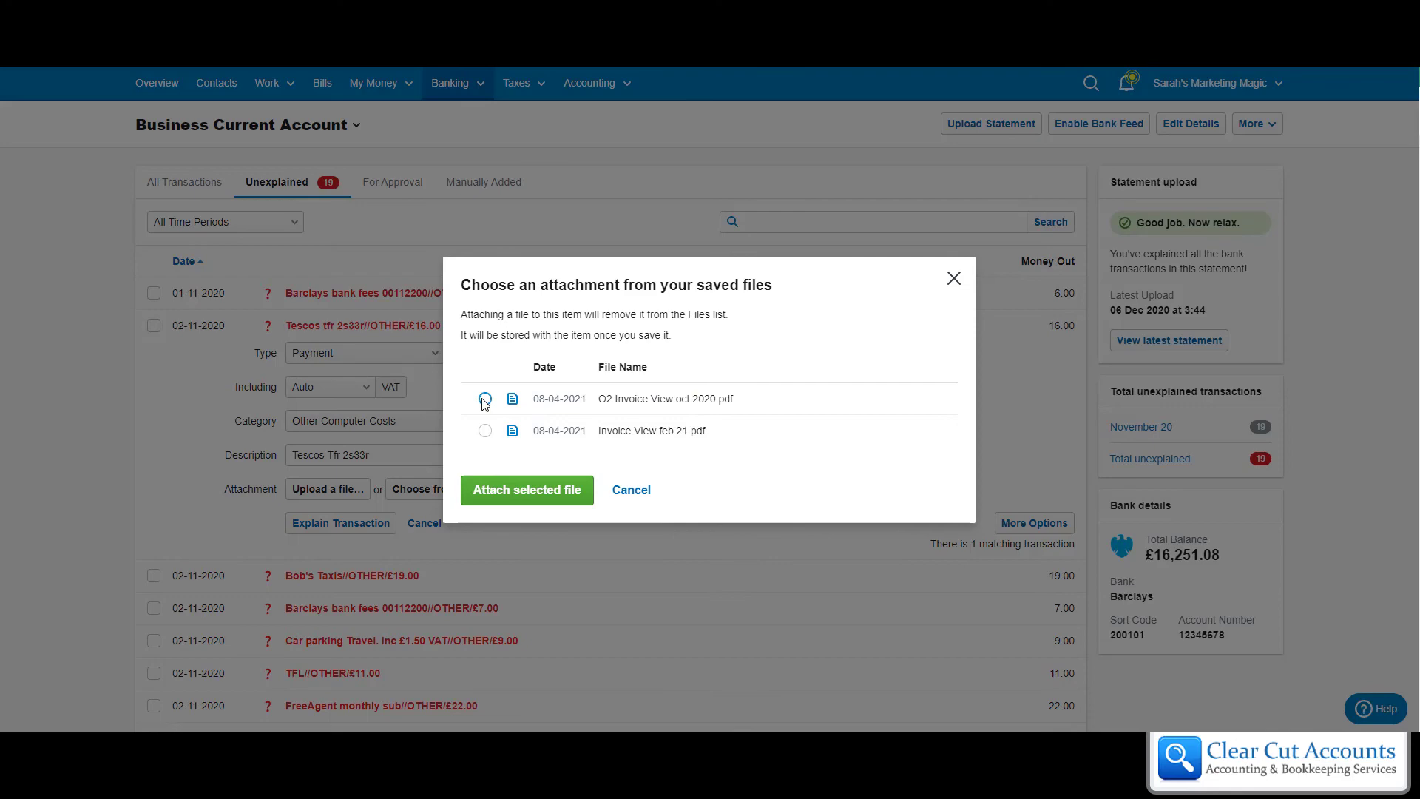
click(526, 490)
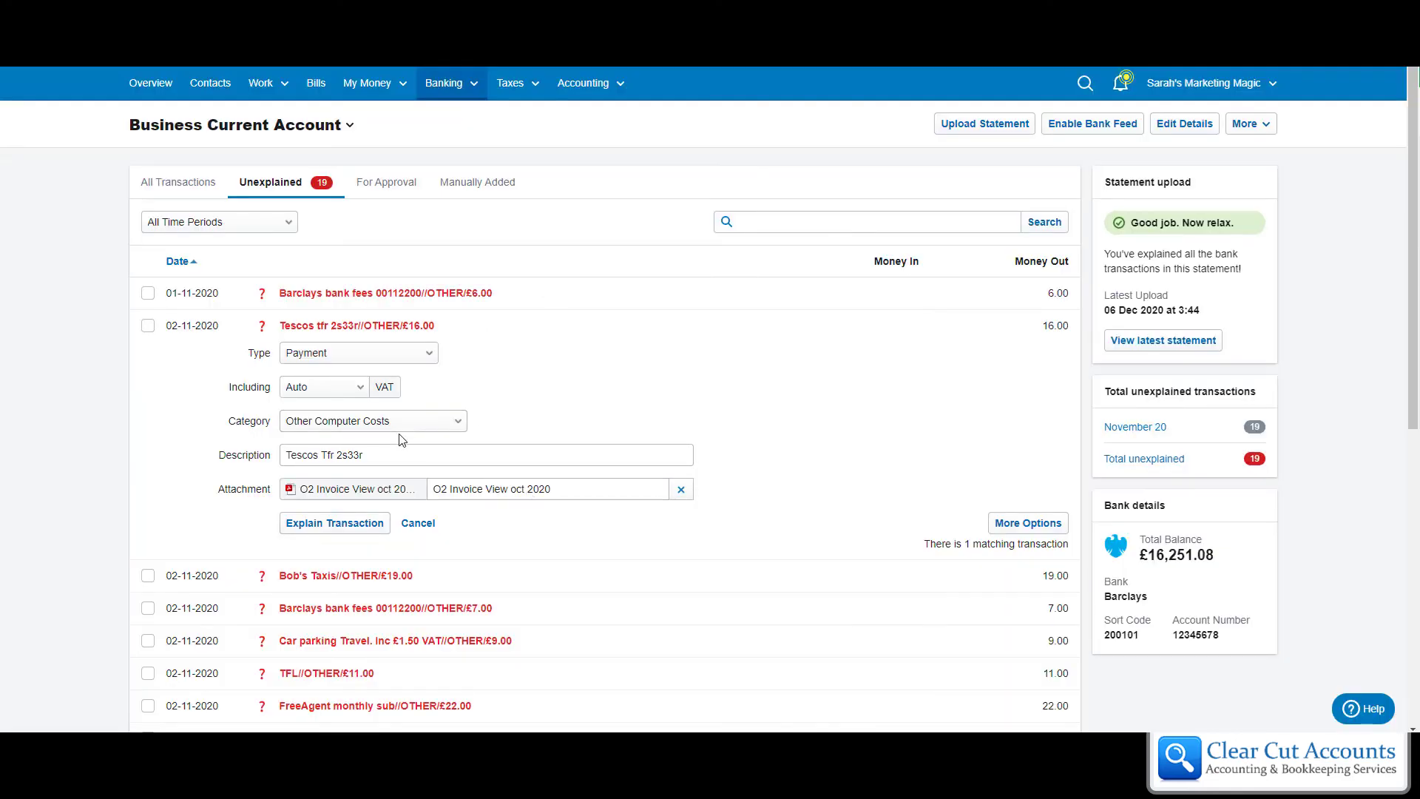
- Save the Tescos £16.00 explanation as Other Computer Costs
click(334, 523)
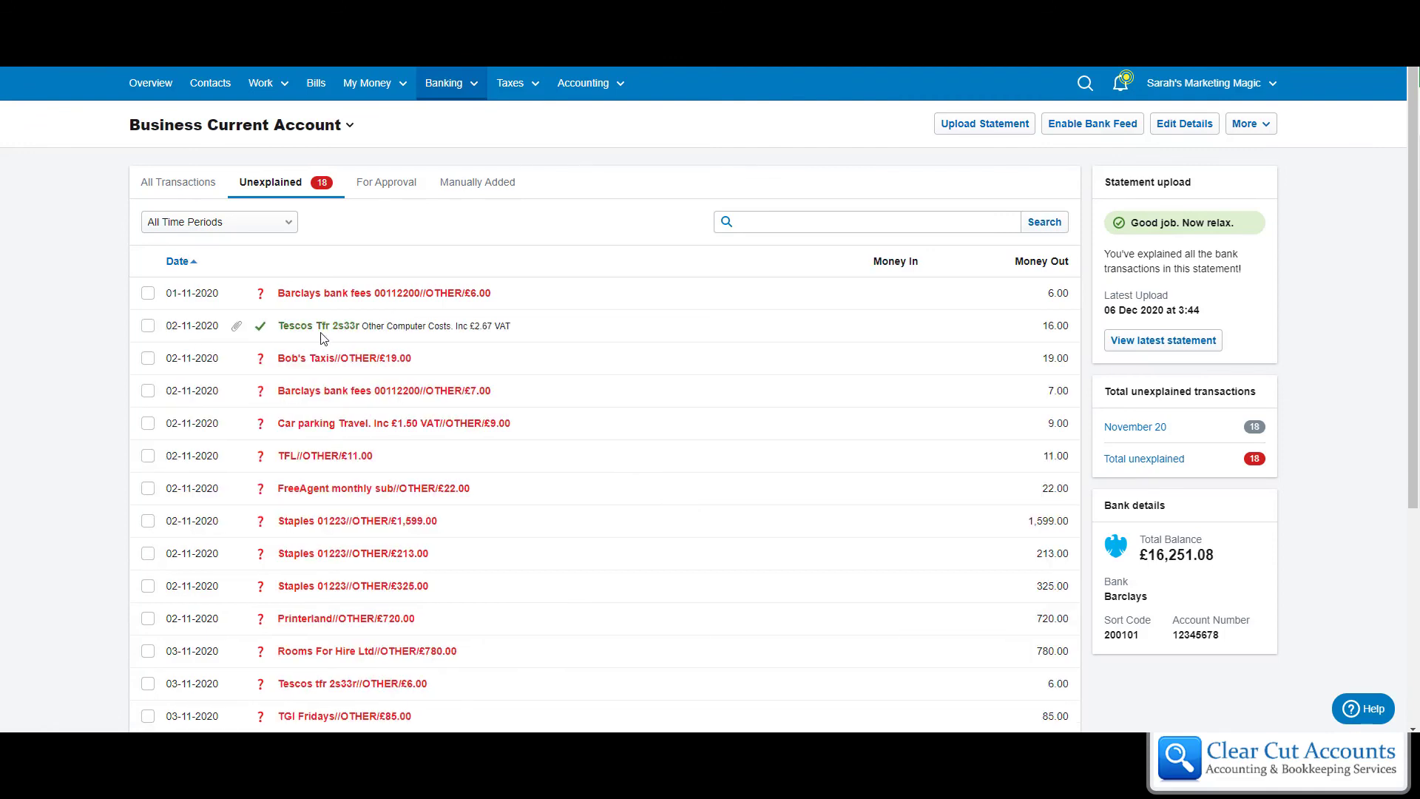
mouse_move(392, 338)
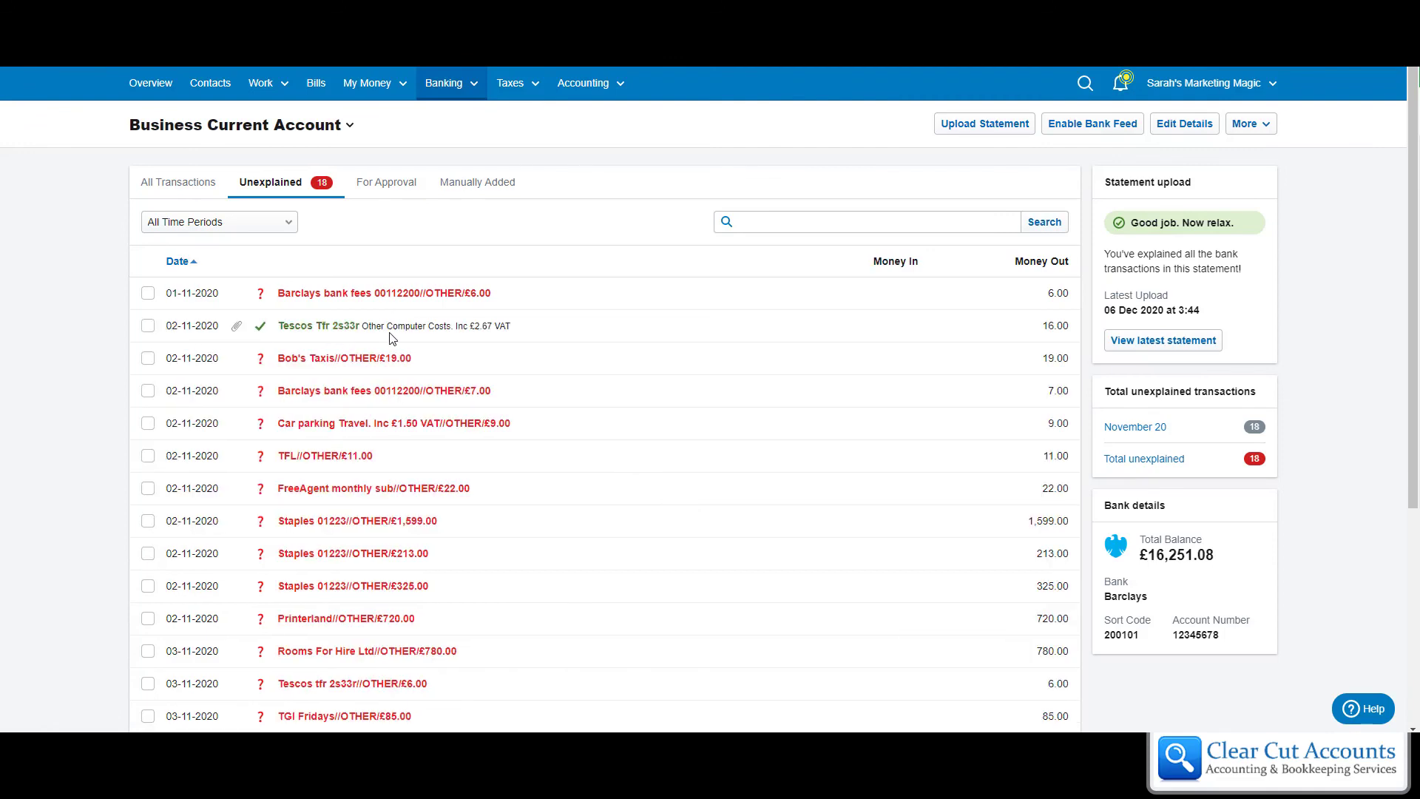